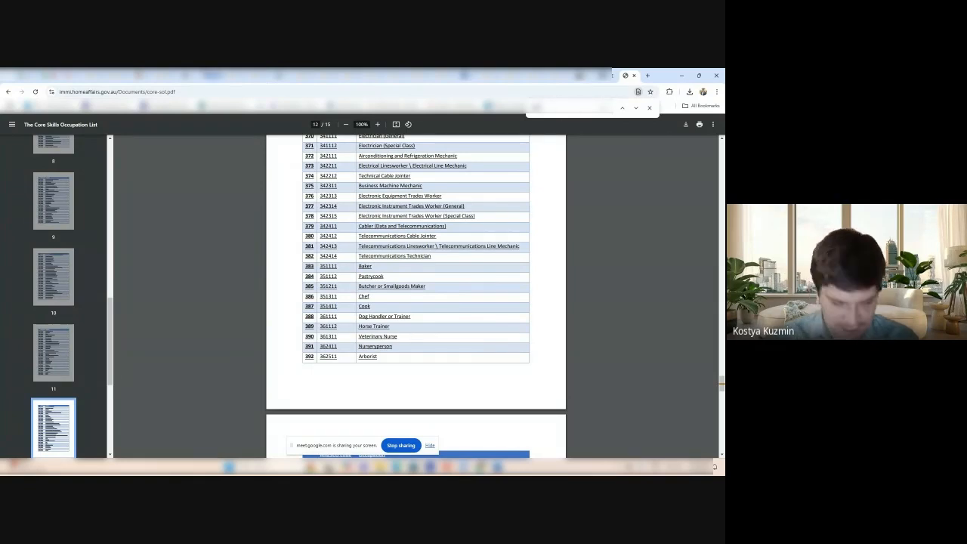
Step: Scroll down to the later page of the list, from Dental Hygienist onward
{"action": "scroll", "scroll_direction": "down", "scroll_amount": 3}
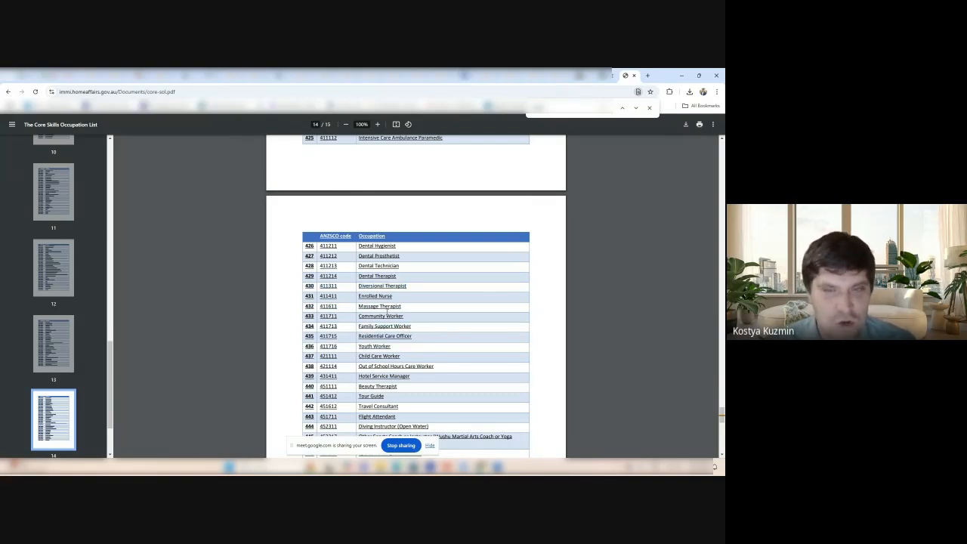
{"action": "scroll", "scroll_direction": "down", "scroll_amount": 3}
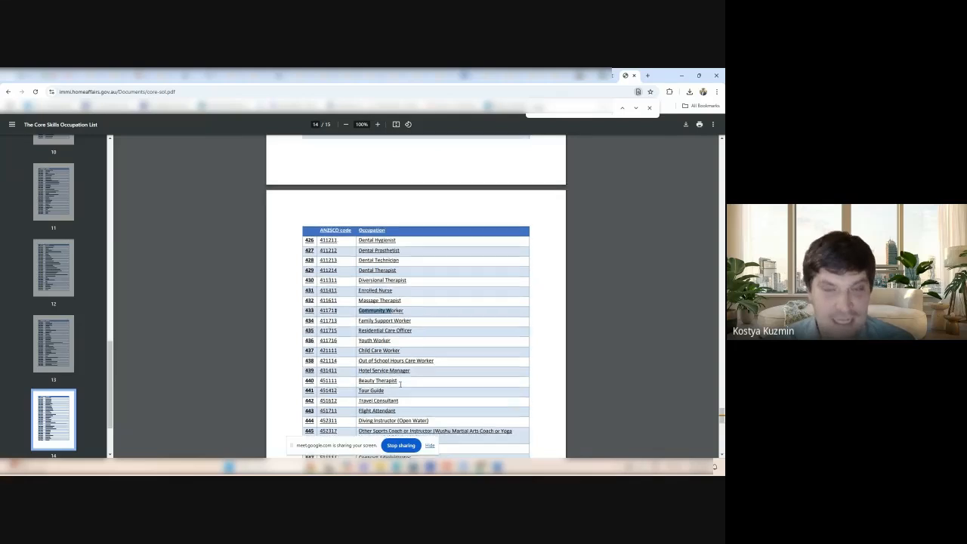
{"action": "scroll", "scroll_direction": "down", "scroll_amount": 3}
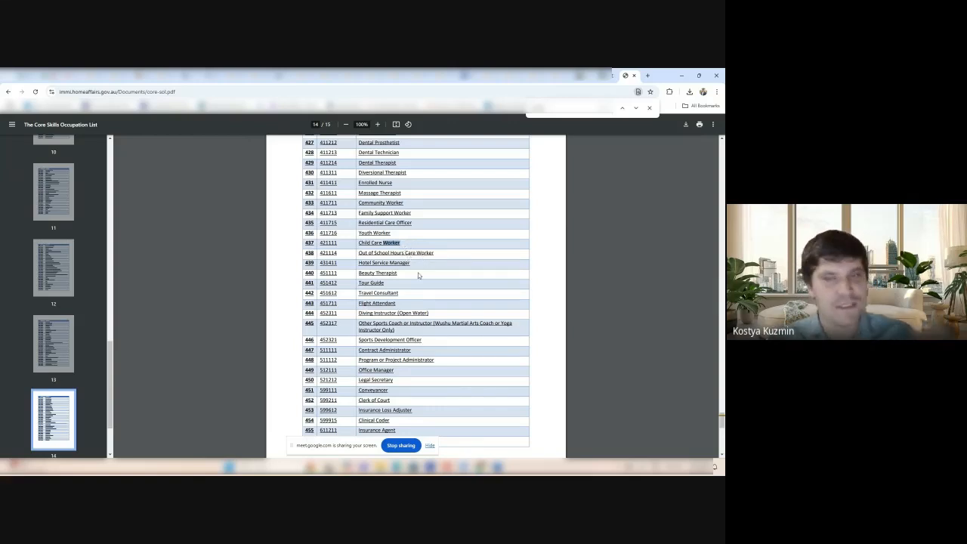
{"action": "scroll", "scroll_direction": "down", "scroll_amount": 3}
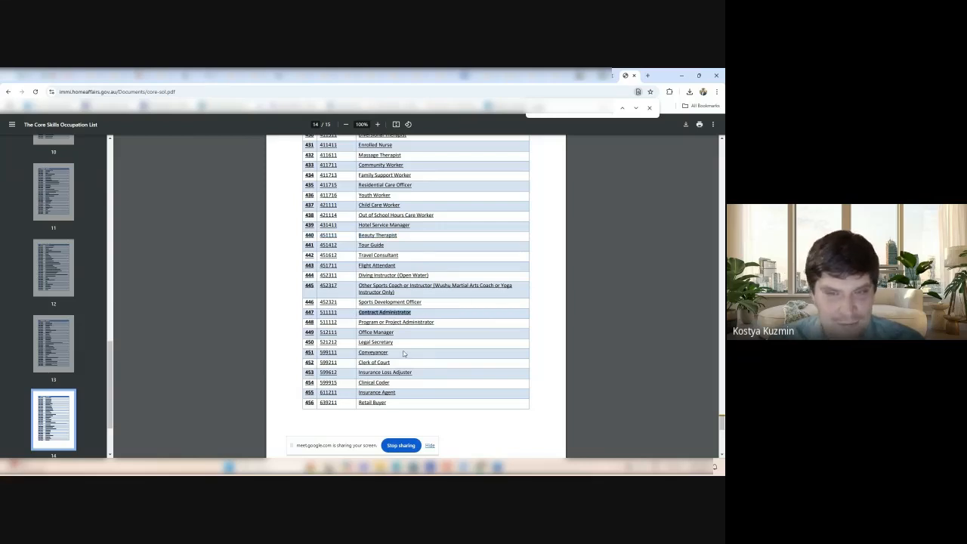
Step: Highlight Office Manager and Legal Secretary, then continue down to Retail Buyer
{"action": "double_click", "coordinate": [396, 321]}
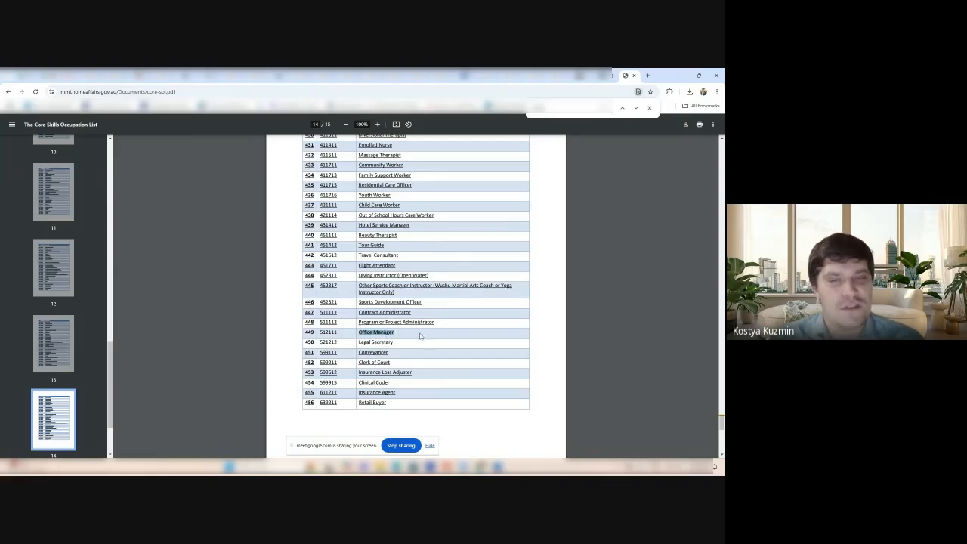
{"action": "mouse_move", "coordinate": [411, 360]}
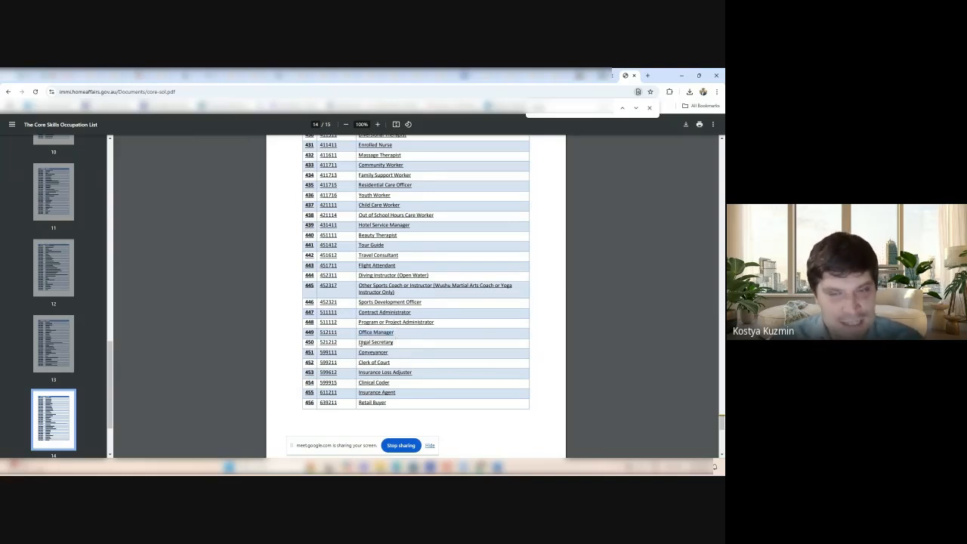
{"action": "double_click", "coordinate": [374, 342]}
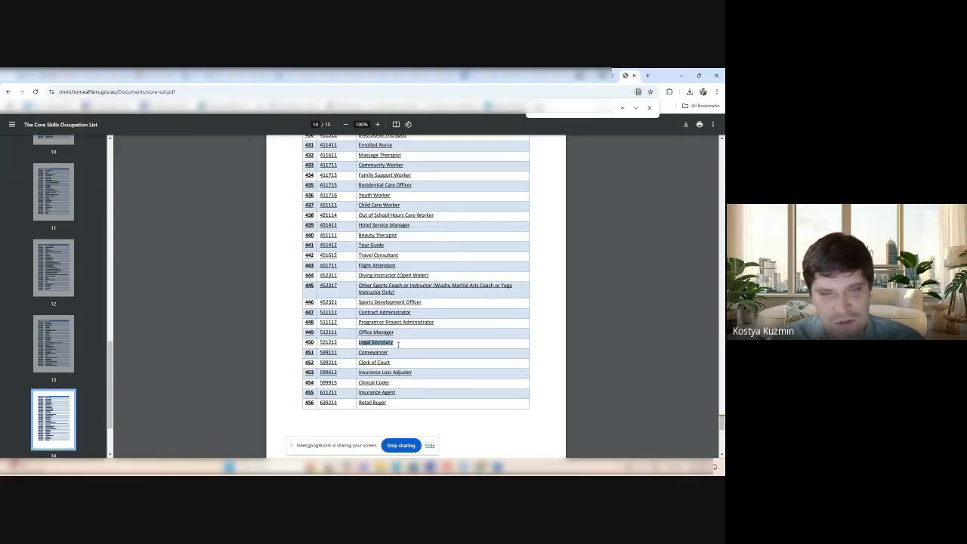
{"action": "scroll", "scroll_direction": "down", "scroll_amount": 3}
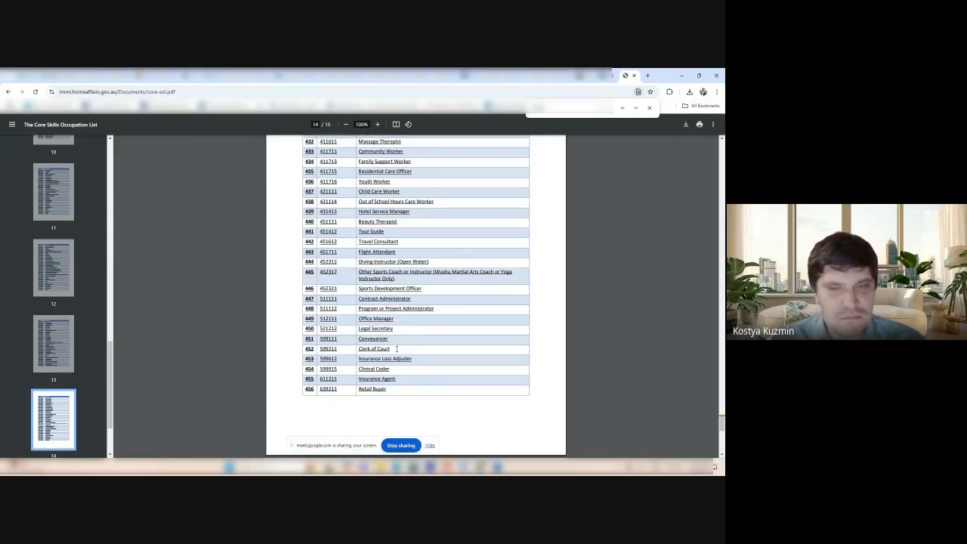
{"action": "scroll", "scroll_direction": "down", "scroll_amount": 3}
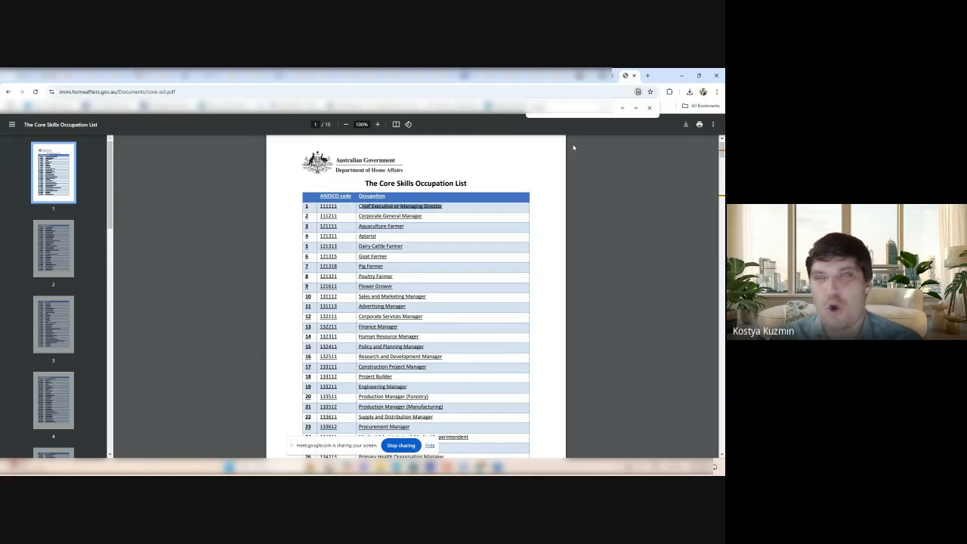
Step: Scroll from page 1 through the engineers, scientists and teachers tables, then start a new tab
{"action": "scroll", "scroll_direction": "down", "scroll_amount": 3}
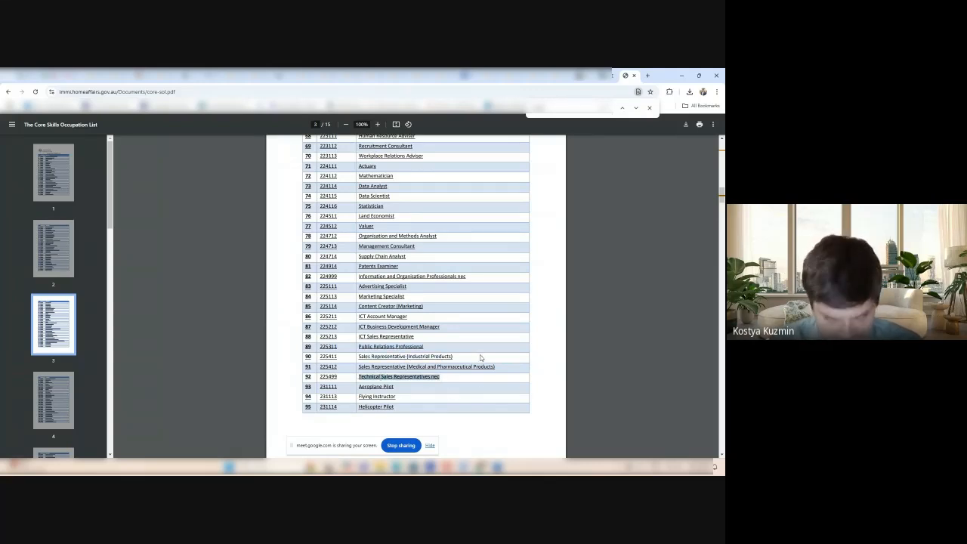
{"action": "scroll", "scroll_direction": "down", "scroll_amount": 3}
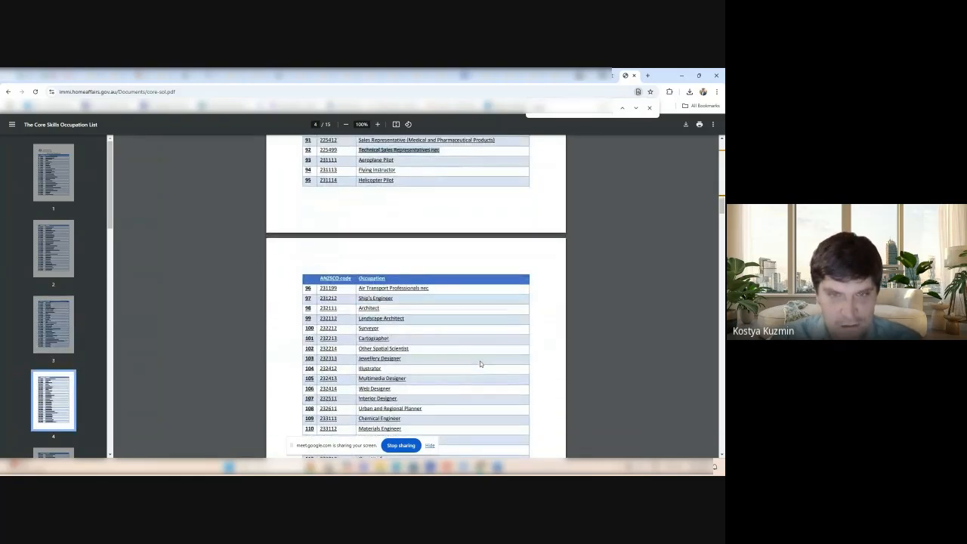
{"action": "scroll", "scroll_direction": "down", "scroll_amount": 3}
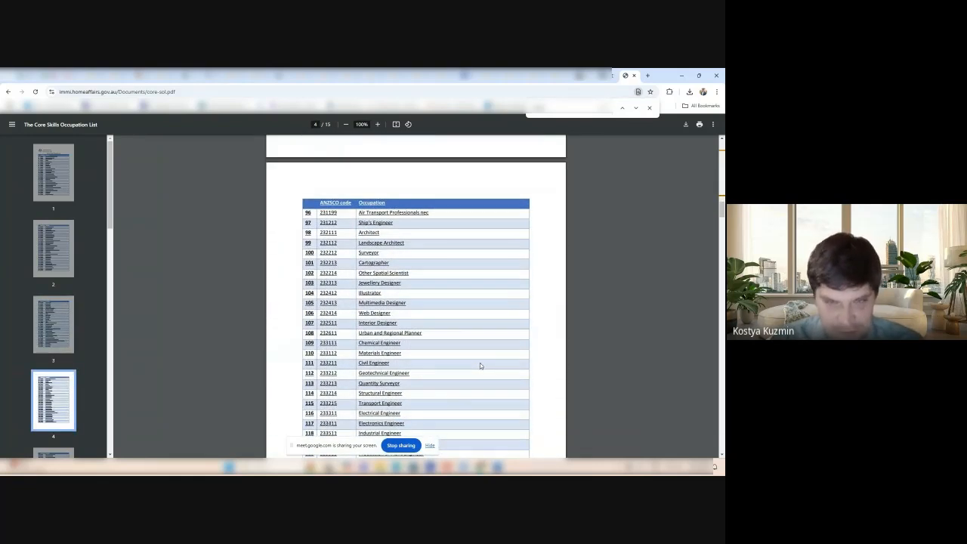
{"action": "scroll", "scroll_direction": "down", "scroll_amount": 3}
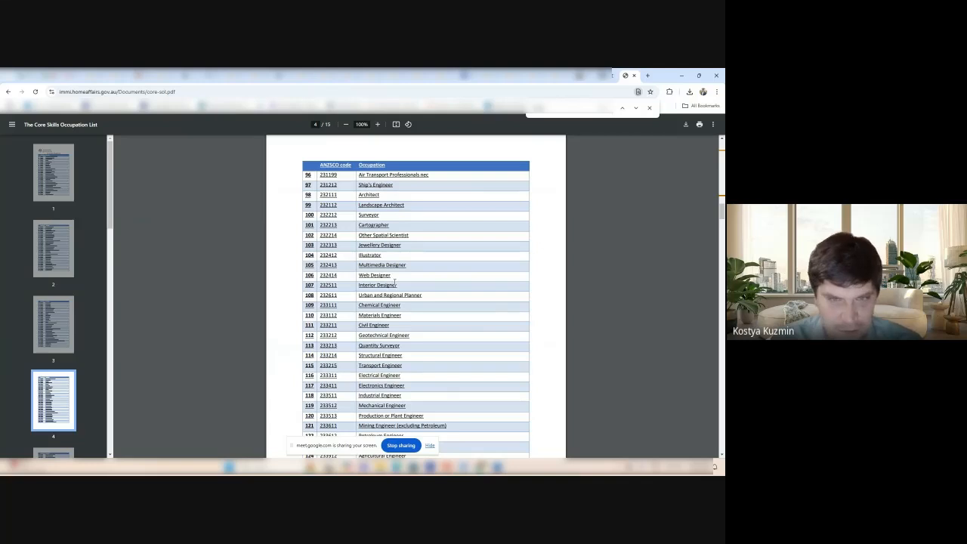
{"action": "scroll", "scroll_direction": "down", "scroll_amount": 3}
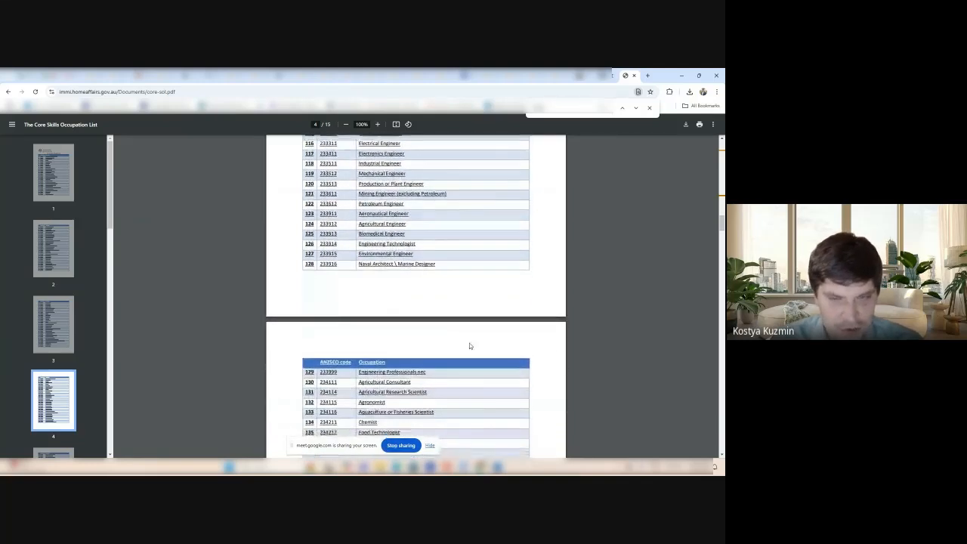
{"action": "scroll", "scroll_direction": "down", "scroll_amount": 3}
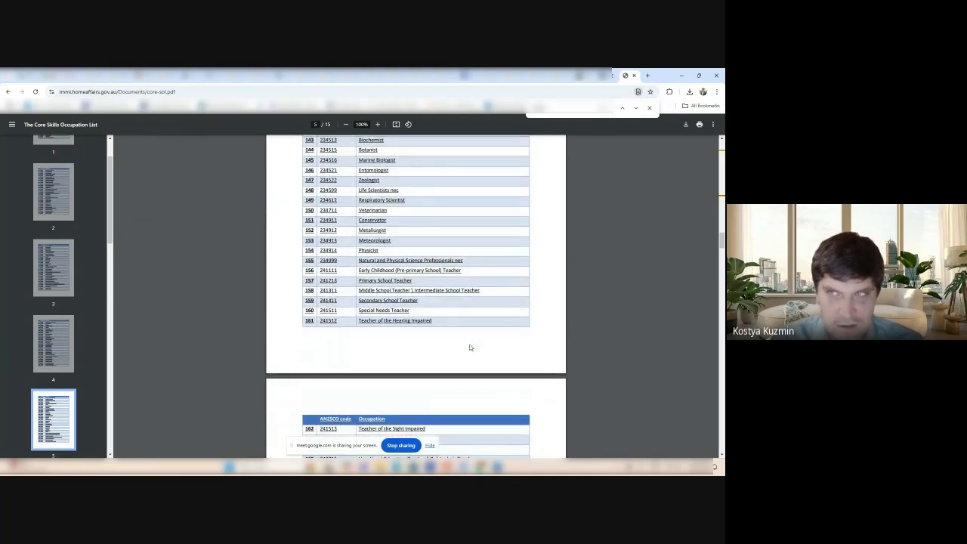
{"action": "left_click", "coordinate": [647, 75]}
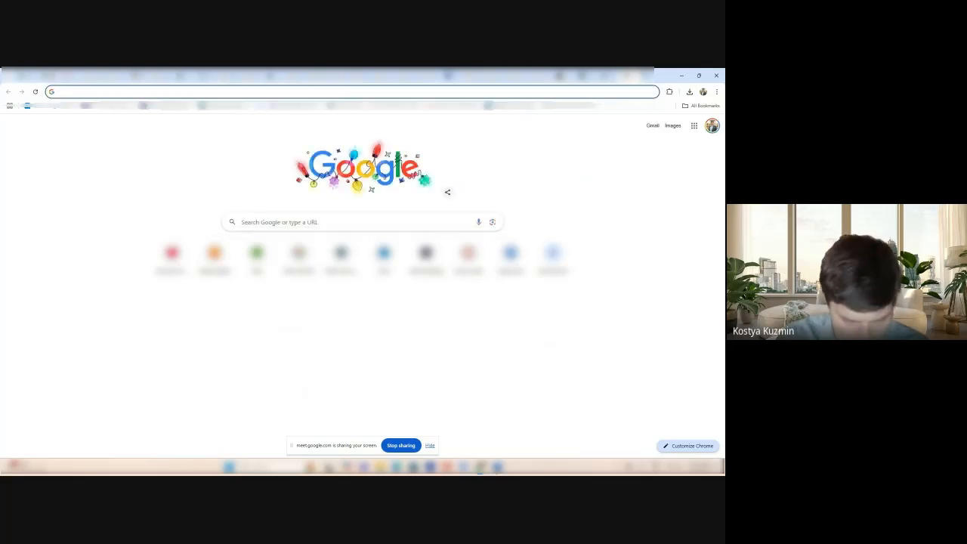
Step: Search 'blogger' and read the ANZSCO Unit Group 2124 page down to Journalists and Other Writers nec
{"action": "type", "text": "blogger"}
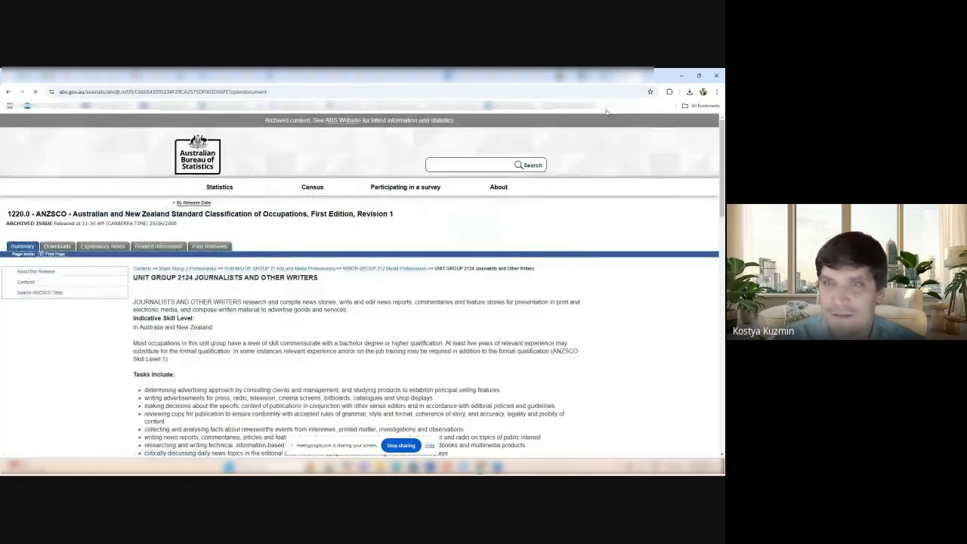
{"action": "scroll", "scroll_direction": "down", "scroll_amount": 3}
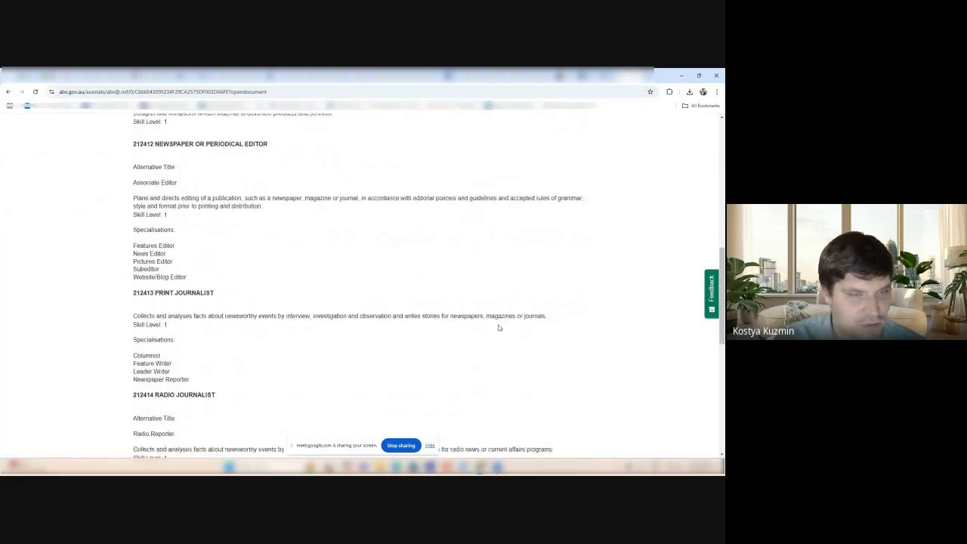
{"action": "scroll", "scroll_direction": "down", "scroll_amount": 3}
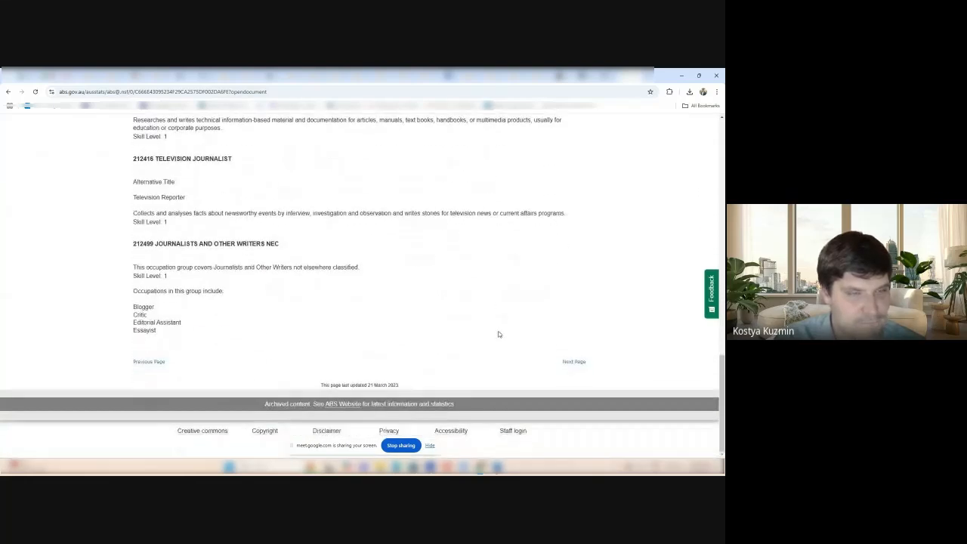
{"action": "left_click_drag", "start_coordinate": [133, 120], "coordinate": [154, 307]}
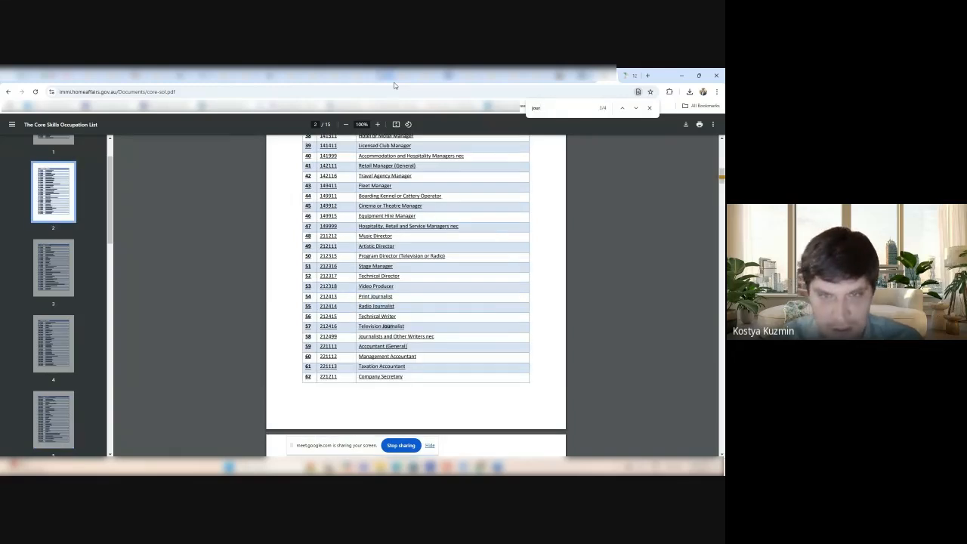
Step: Return to the PDF and scroll from Journalists and Other Writers nec through finance, ICT, science and teaching occupations
{"action": "left_click", "coordinate": [634, 108]}
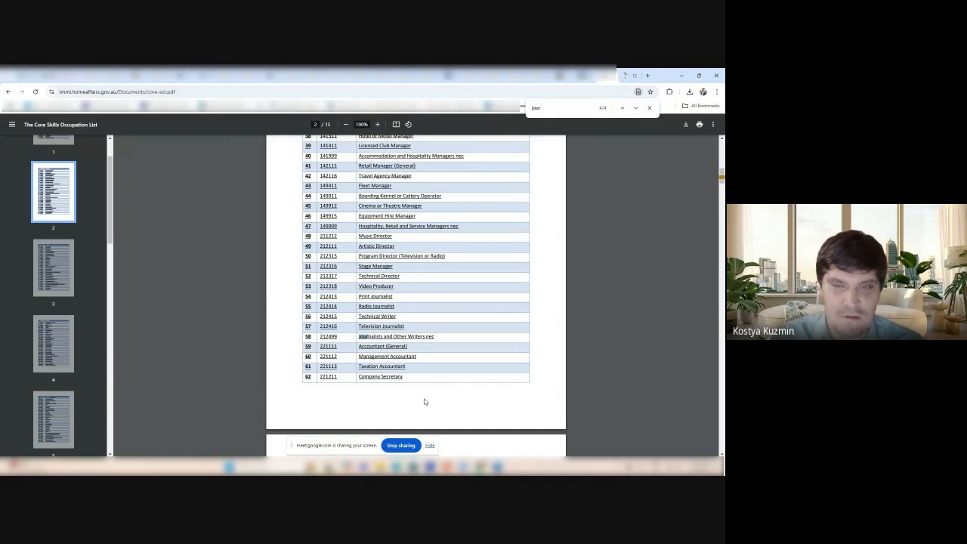
{"action": "left_click", "coordinate": [634, 107]}
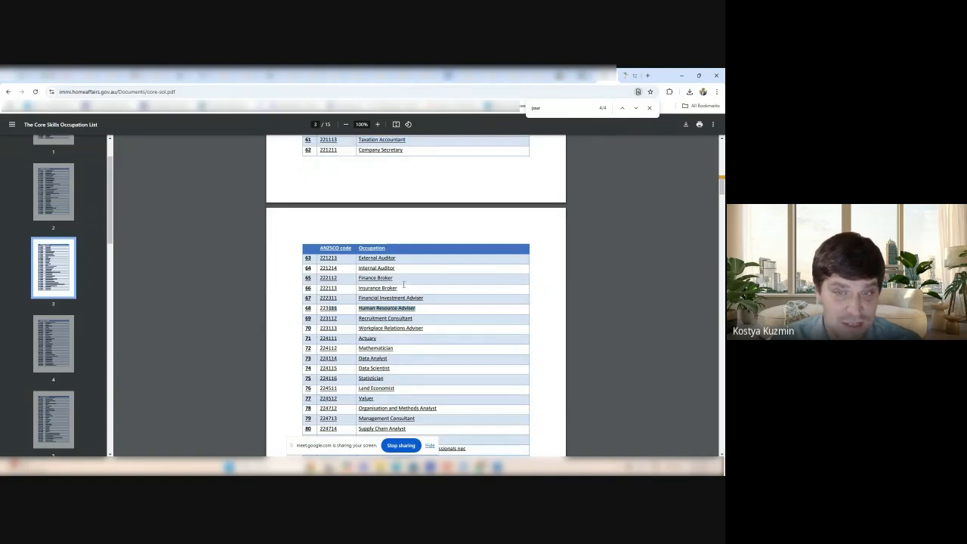
{"action": "scroll", "scroll_direction": "down", "scroll_amount": 3}
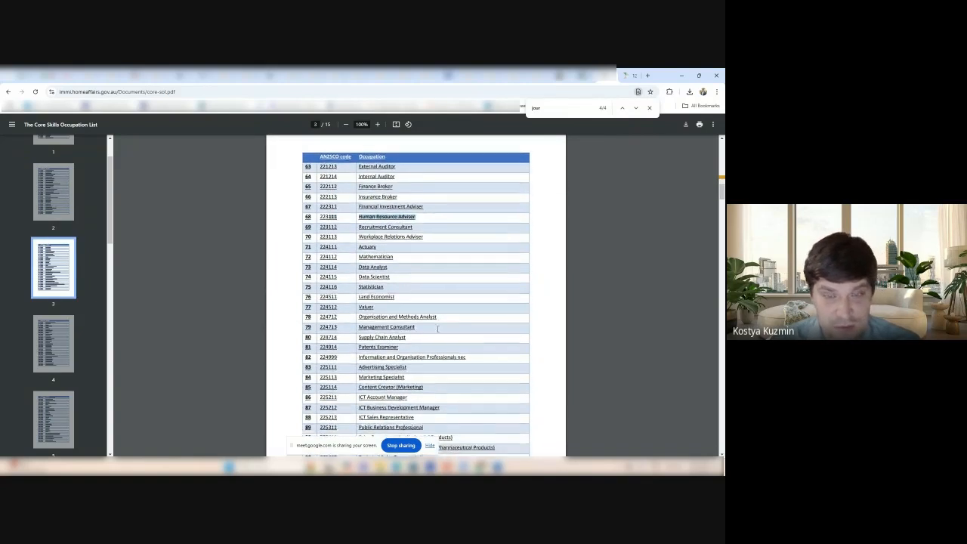
{"action": "scroll", "scroll_direction": "down", "scroll_amount": 3}
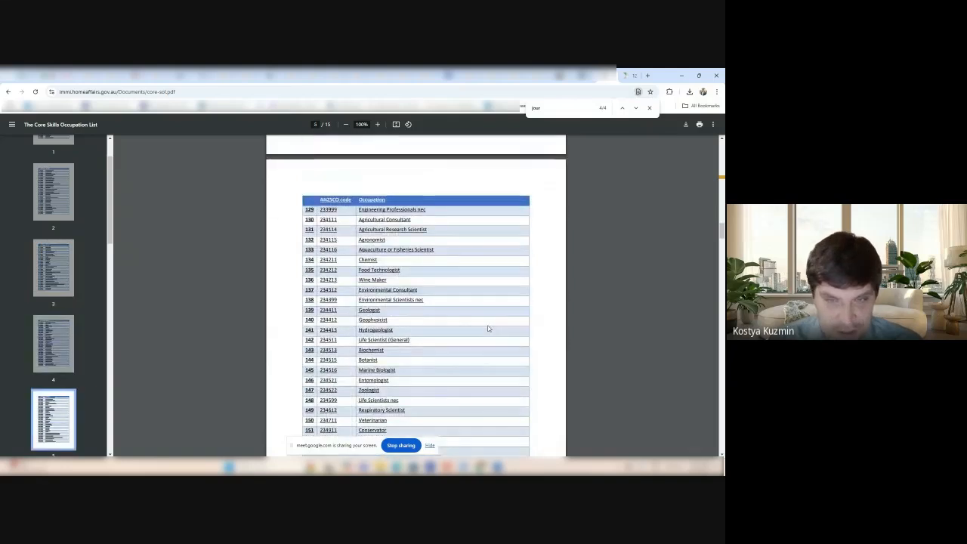
{"action": "scroll", "scroll_direction": "down", "scroll_amount": 3}
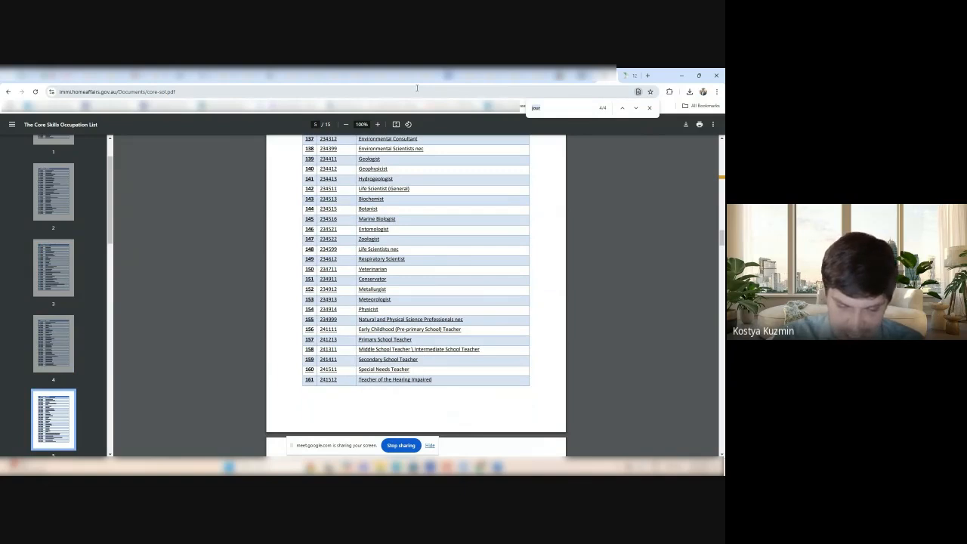
Step: Find 'yoga' in the PDF, then browse trades pages and back to Translator and the psychologists
{"action": "type", "text": "yoga"}
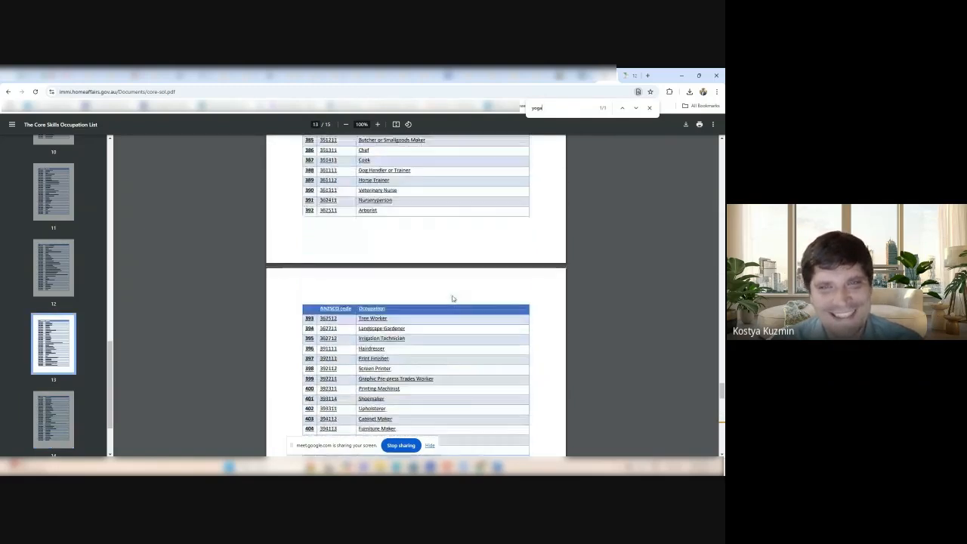
{"action": "scroll", "scroll_direction": "down", "scroll_amount": 3}
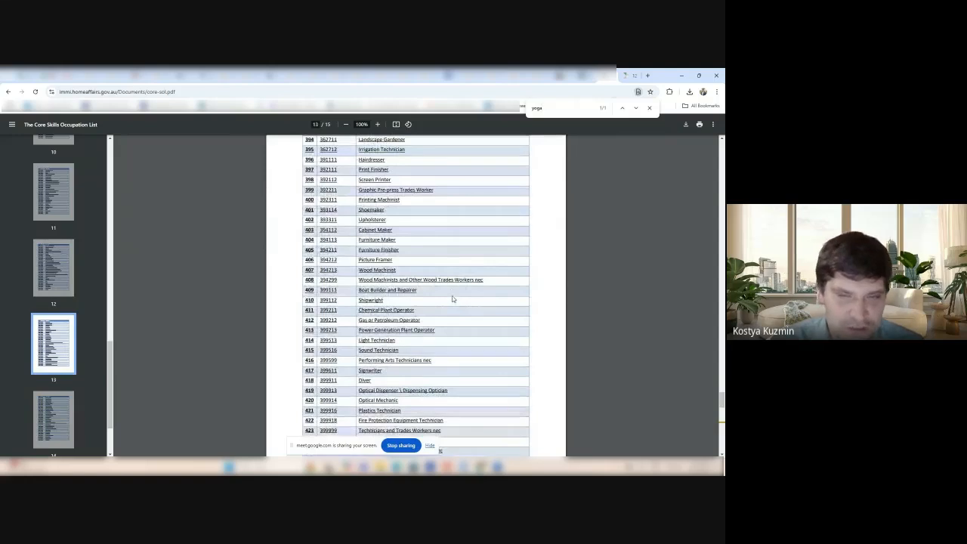
{"action": "scroll", "scroll_direction": "down", "scroll_amount": 3}
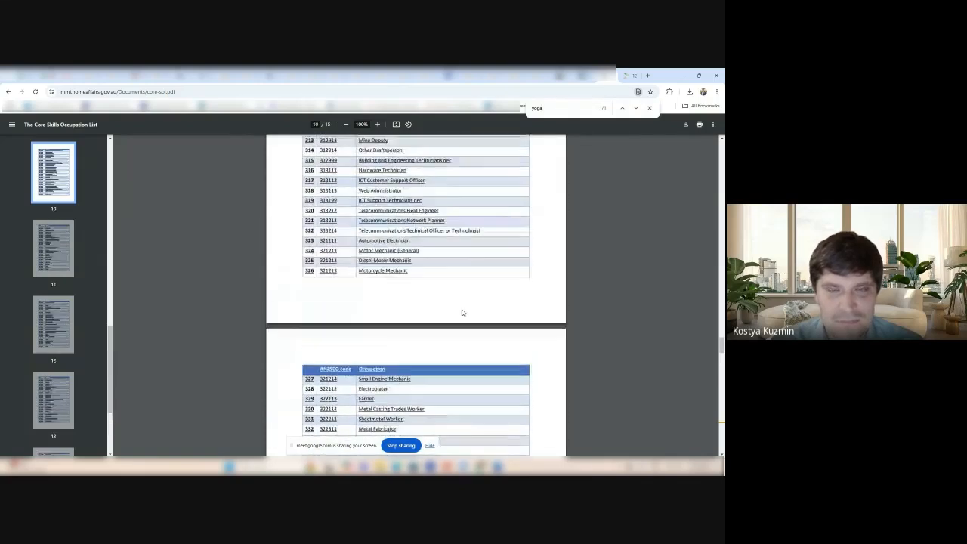
{"action": "scroll", "scroll_direction": "up", "scroll_amount": 3}
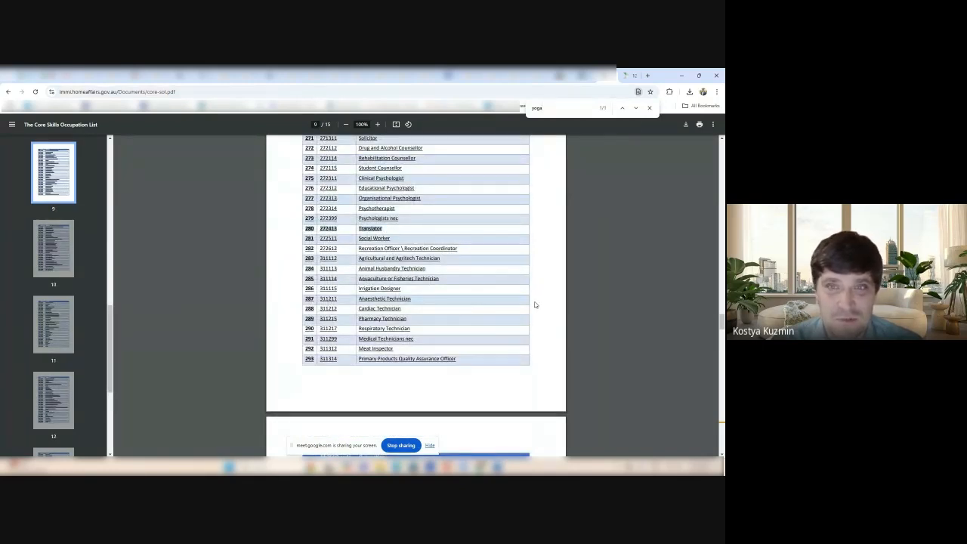
{"action": "mouse_move", "coordinate": [511, 334]}
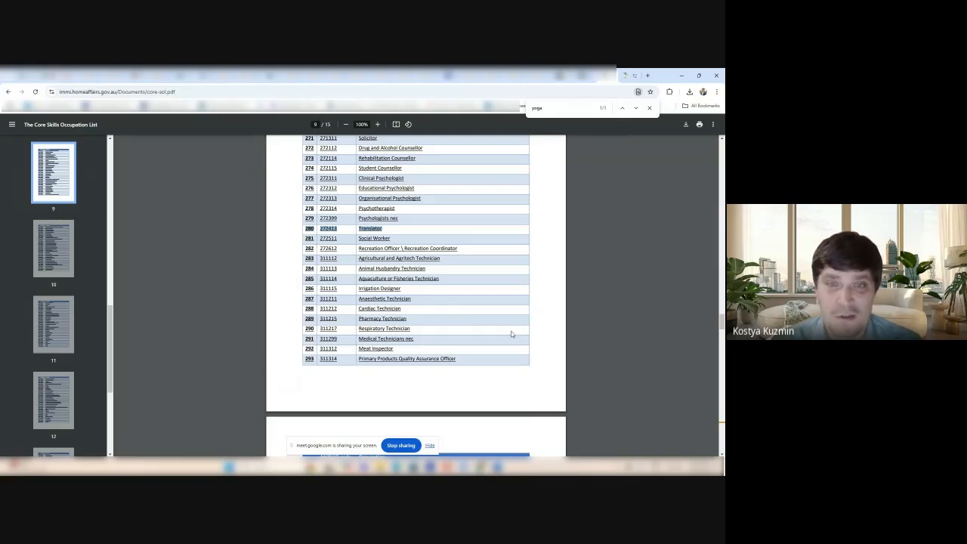
{"action": "mouse_move", "coordinate": [508, 341]}
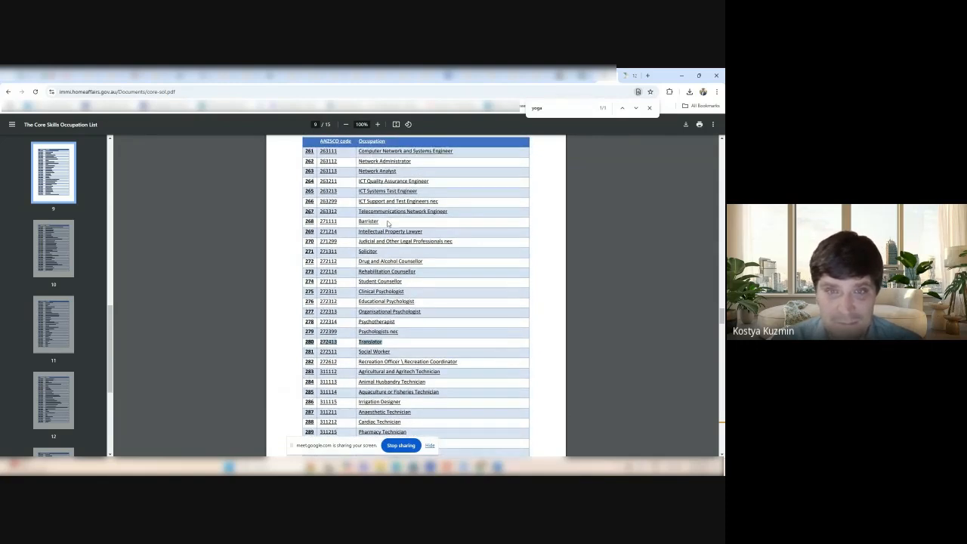
{"action": "scroll", "scroll_direction": "down", "scroll_amount": 3}
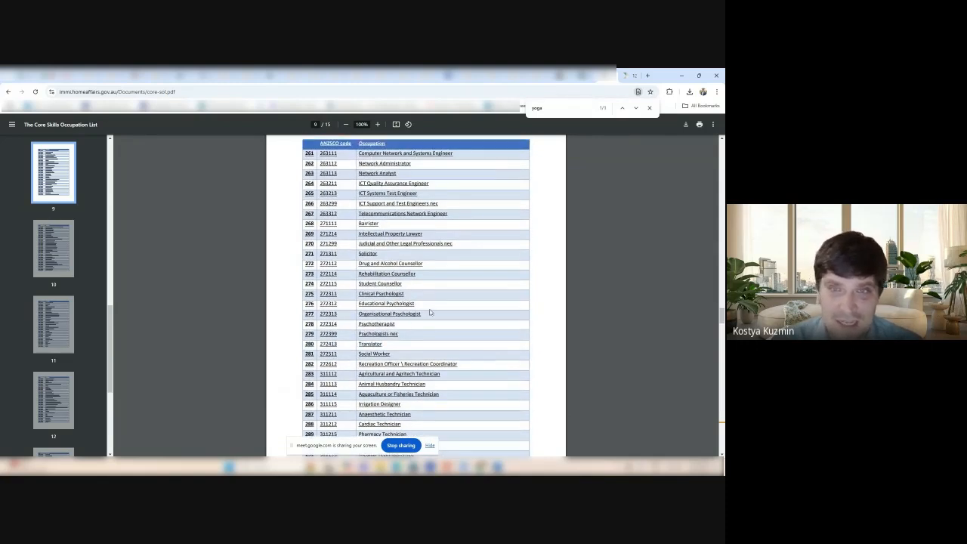